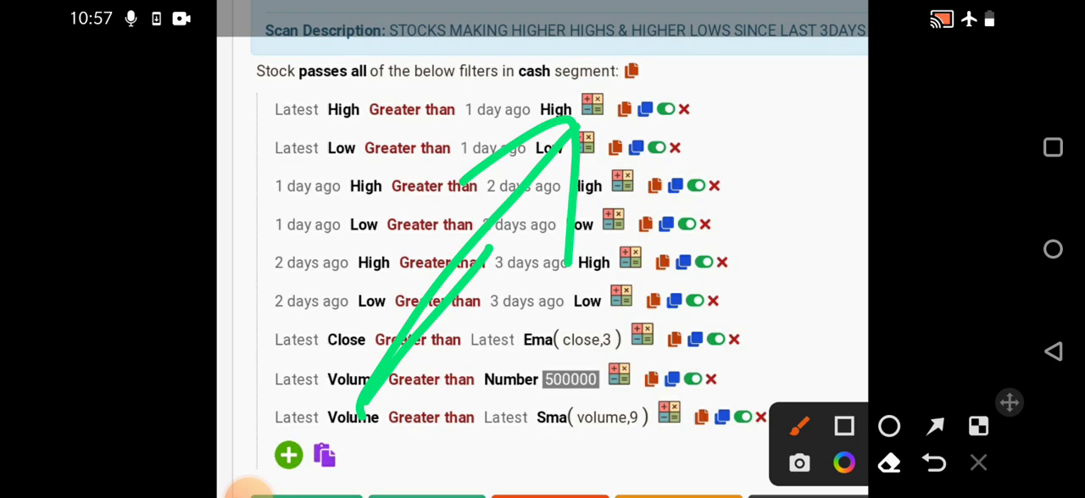
Step: Clear the earlier arrows and sketch a rising green zigzag over the filter list up to the latest high
click(978, 463)
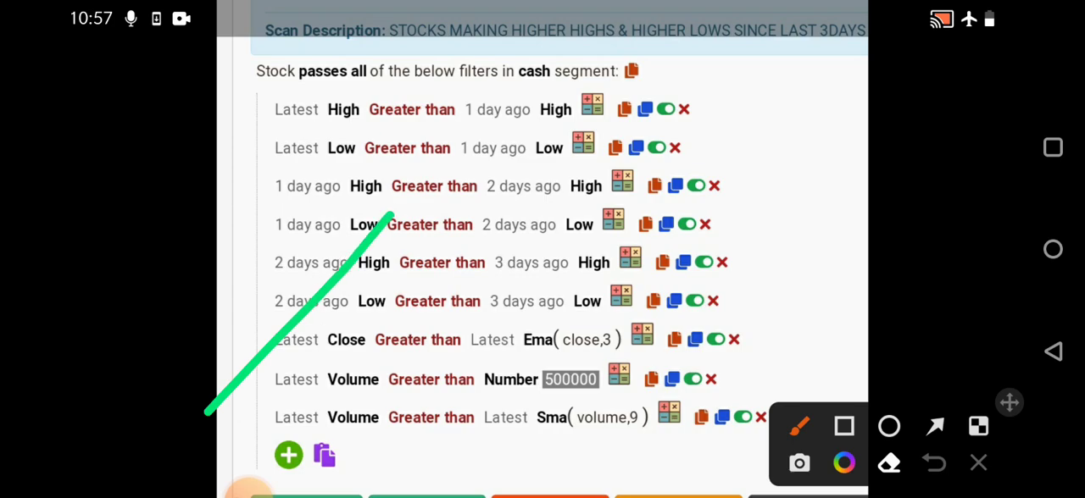
drag(393, 210, 675, 161)
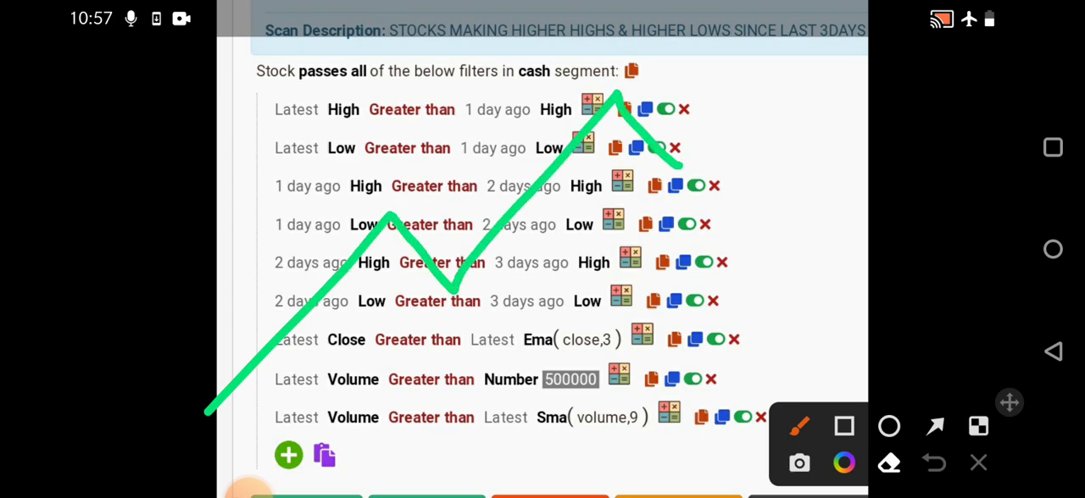
drag(678, 149, 776, 34)
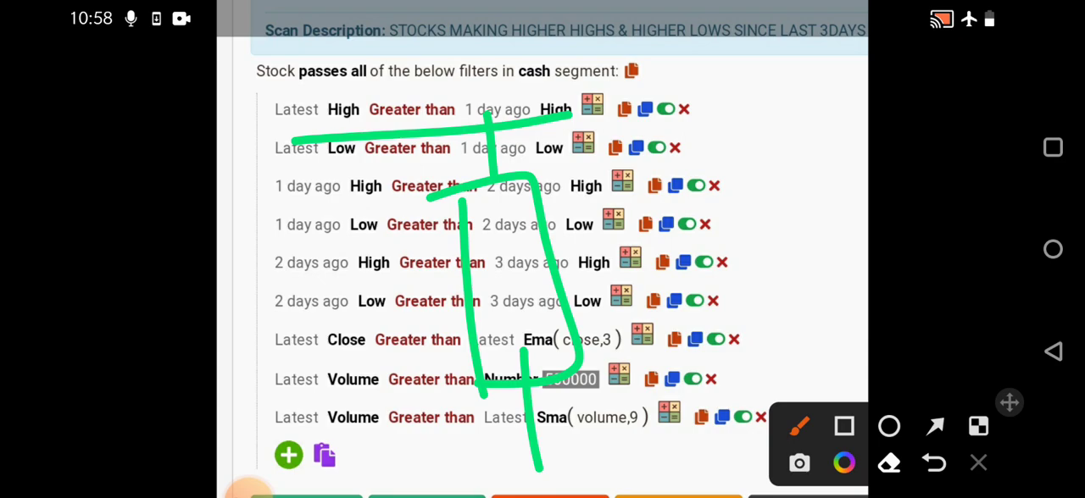
Step: Clear the zigzag sketch to make room for candle-shaped marks over the filters
click(976, 461)
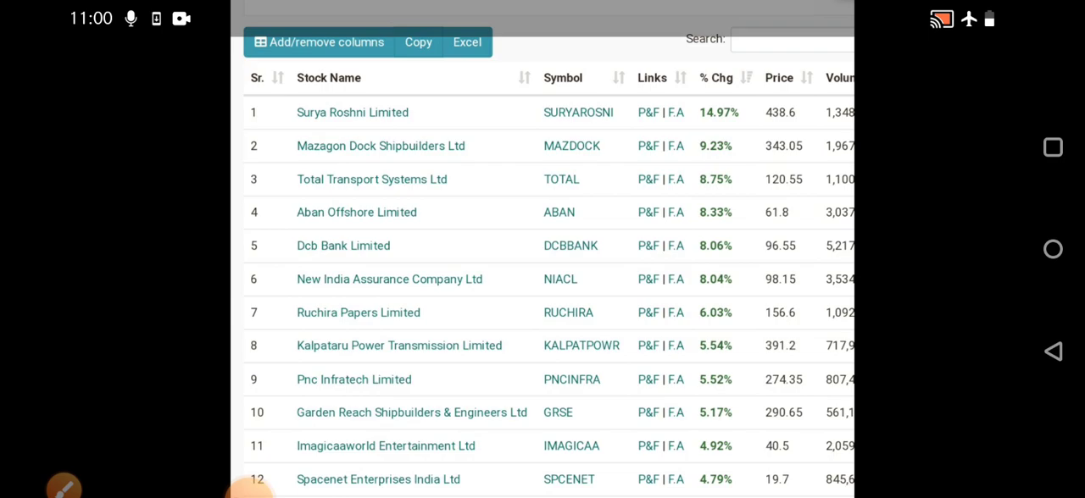
Step: Scroll through the scan results ranked by percentage change and open Mazagon Dock's chart
scroll(down, 3)
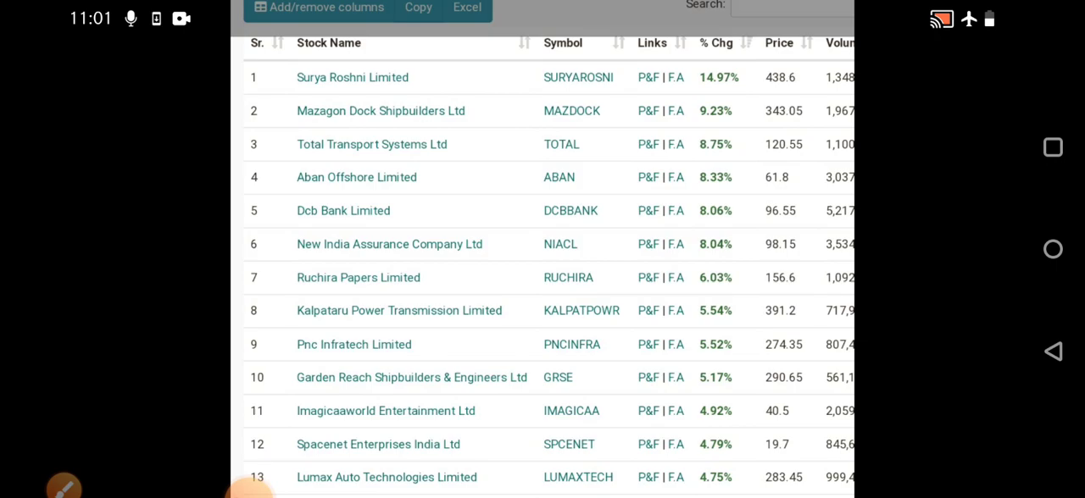
scroll(down, 3)
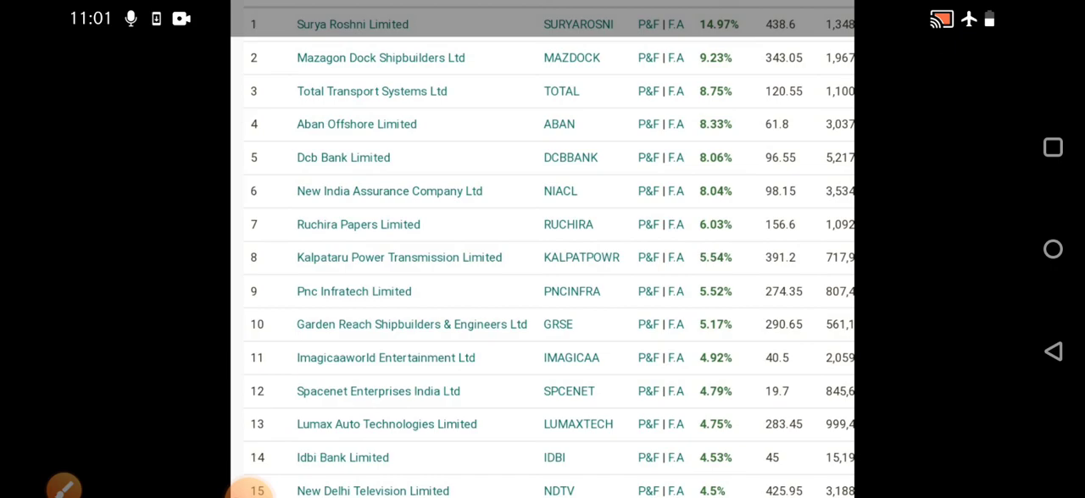
scroll(down, 3)
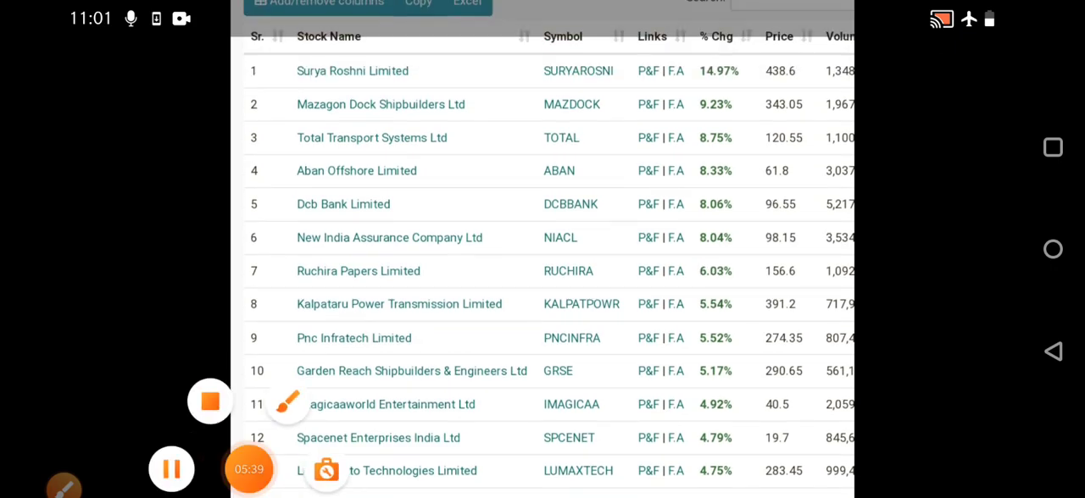
click(380, 106)
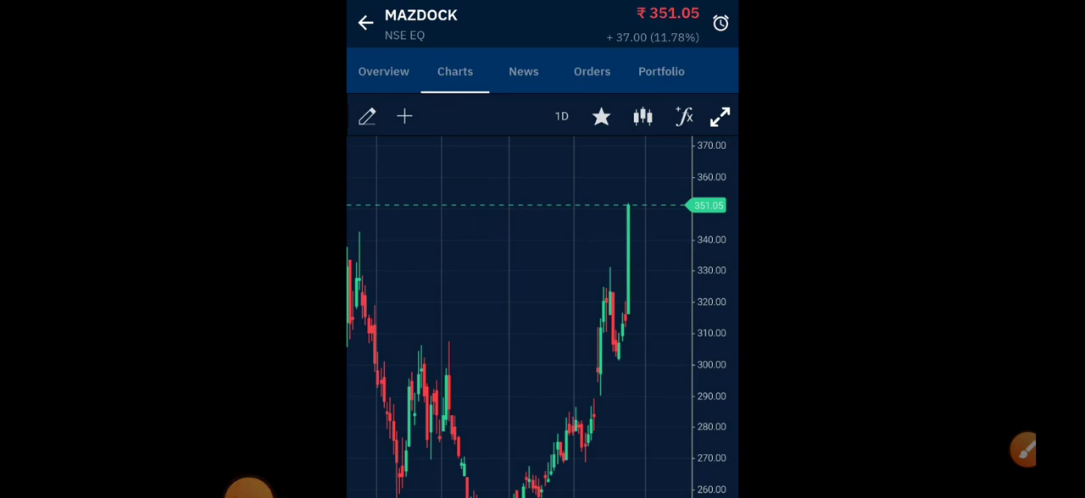
Step: Scroll the MAZDOCK daily candlestick chart with the latest price at 351.05
scroll(down, 3)
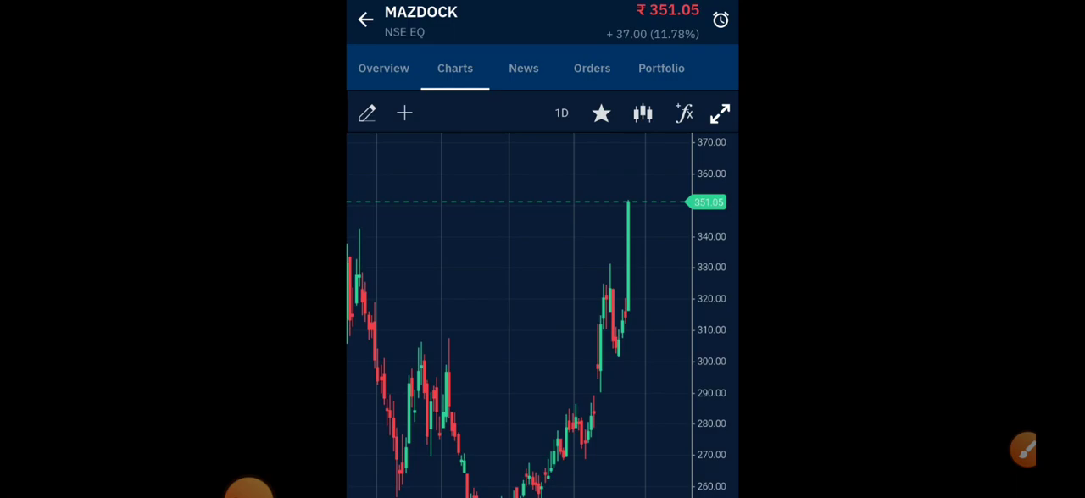
scroll(down, 3)
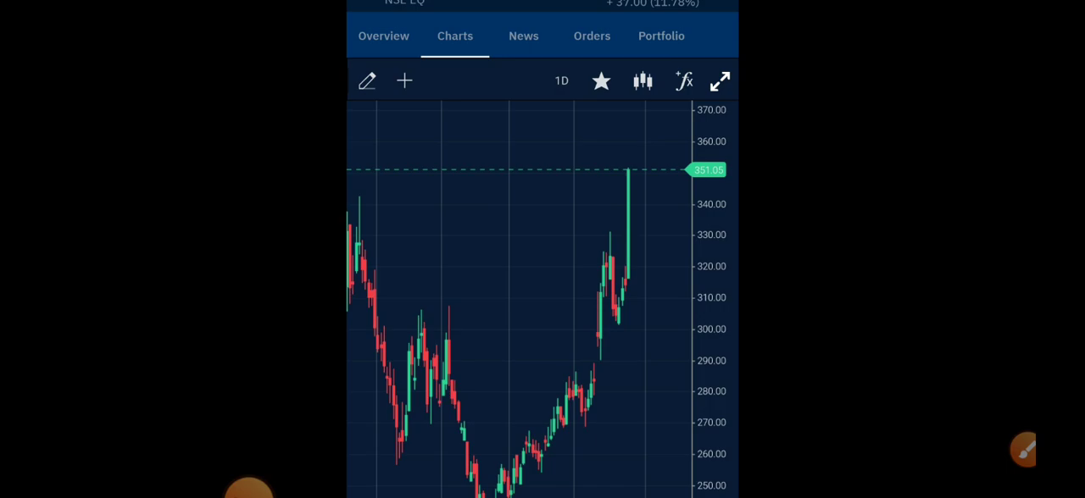
scroll(down, 3)
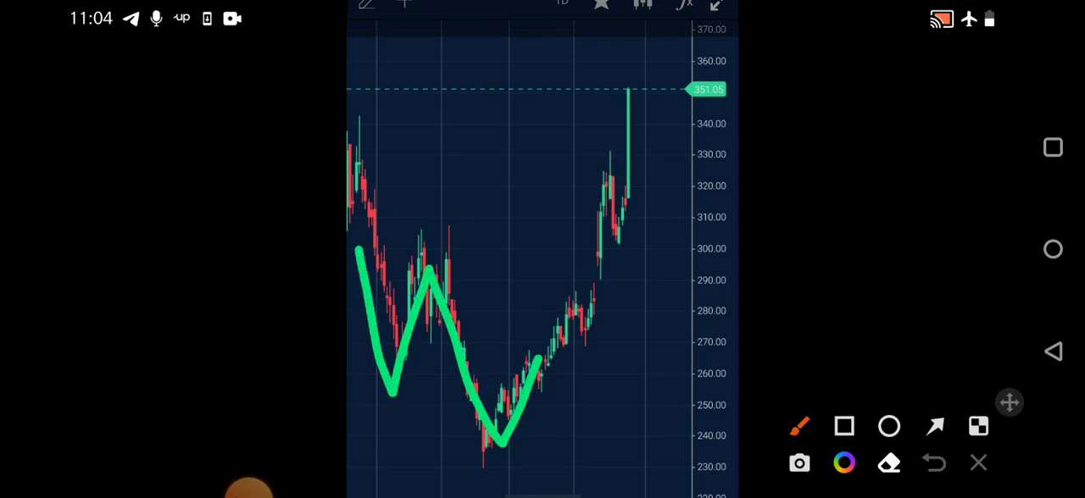
Step: Sketch the inverted head-and-shoulders with neckline and base line on MAZDOCK, then clear the sketches
drag(339, 285, 695, 153)
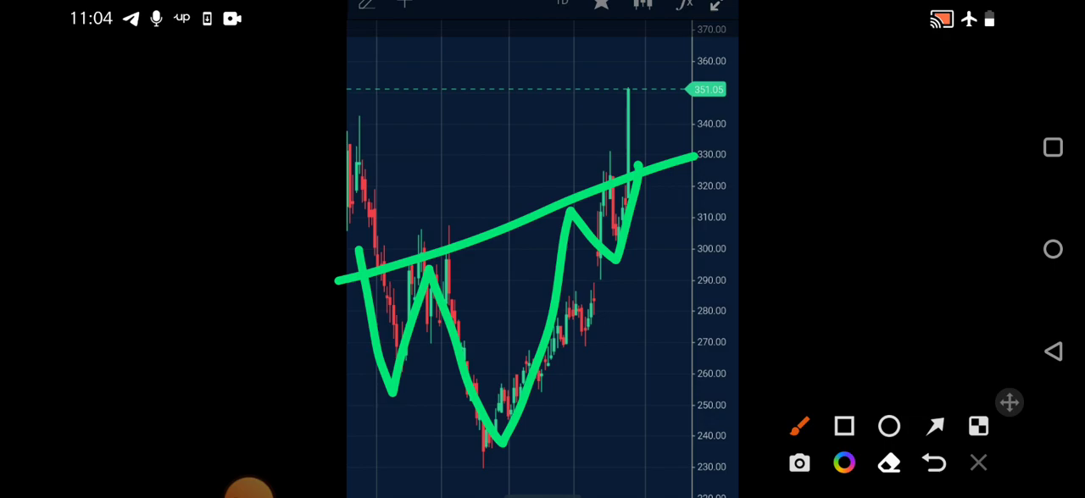
drag(398, 458, 635, 457)
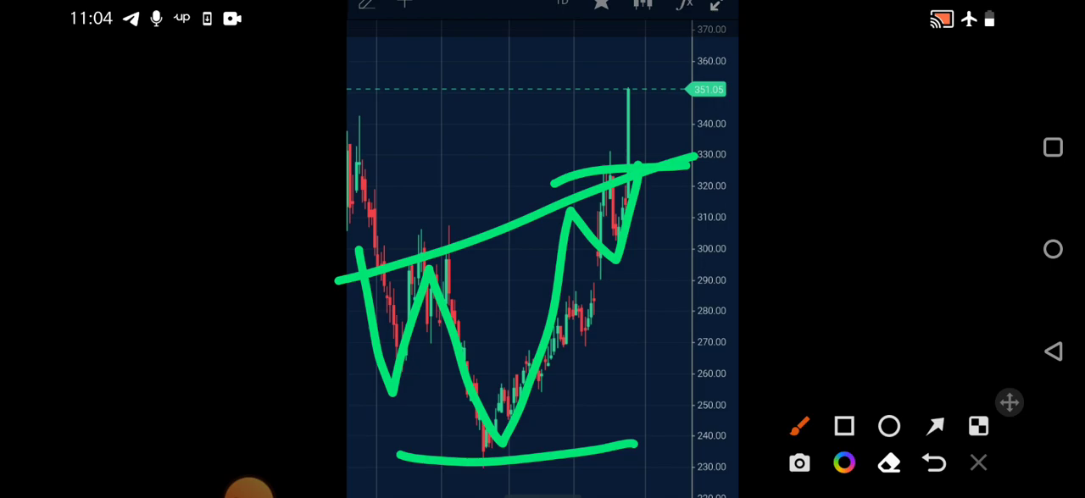
drag(381, 398, 694, 234)
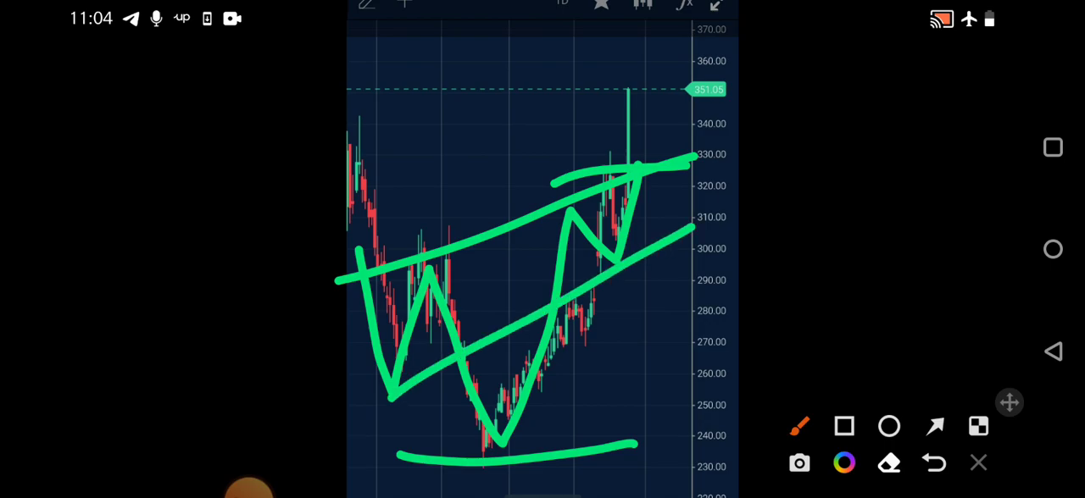
click(980, 462)
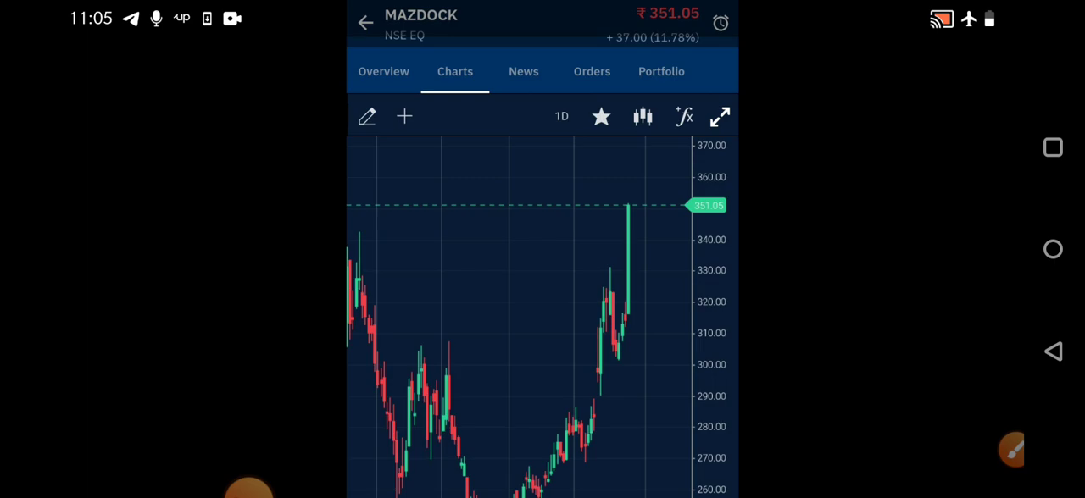
scroll(down, 3)
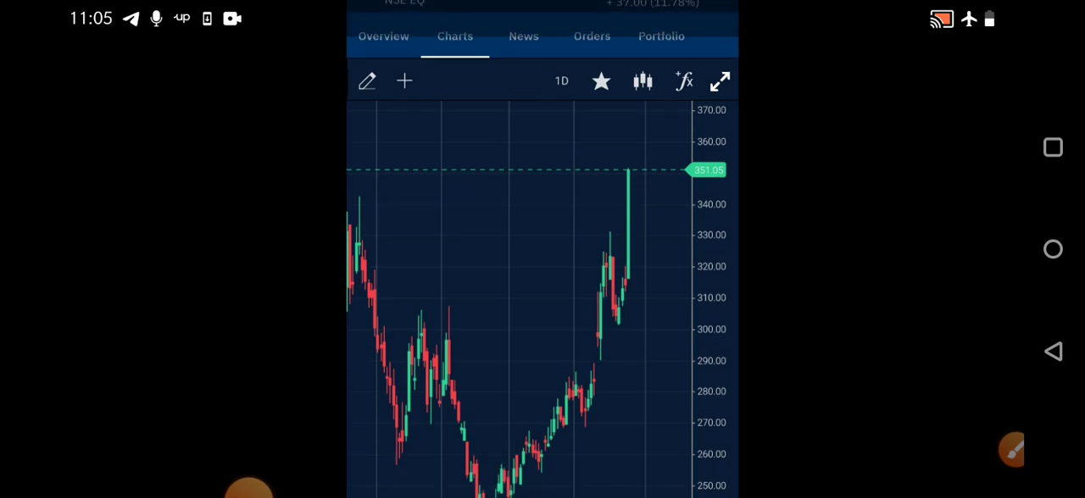